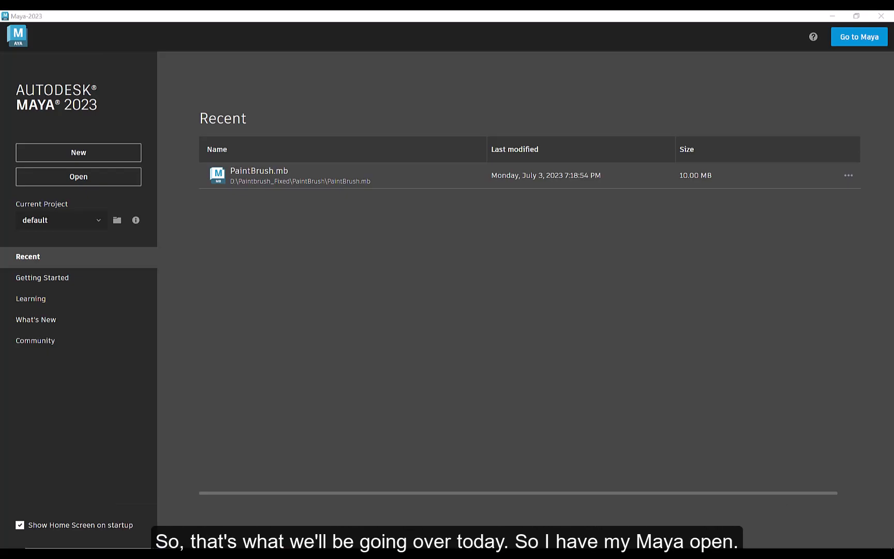
{"action": "mouse_move", "coordinate": [398, 204]}
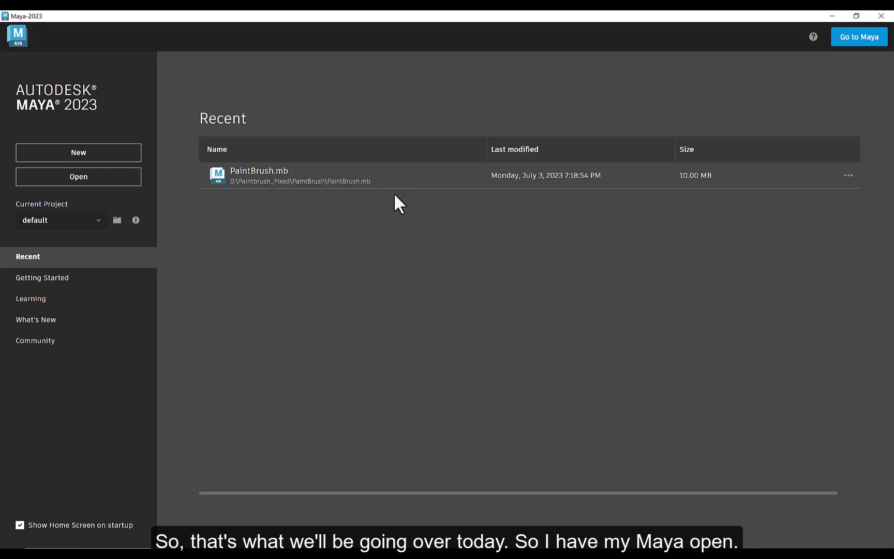
{"action": "mouse_move", "coordinate": [259, 171]}
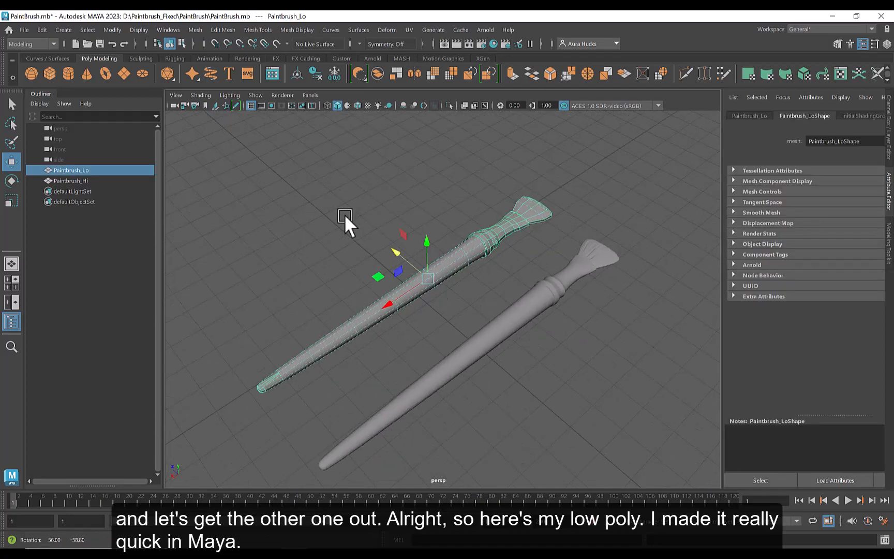
Inspect the Paintbrush_Lo and Paintbrush_Hi meshes via the Outliner and viewport.
{"action": "left_click", "coordinate": [70, 181]}
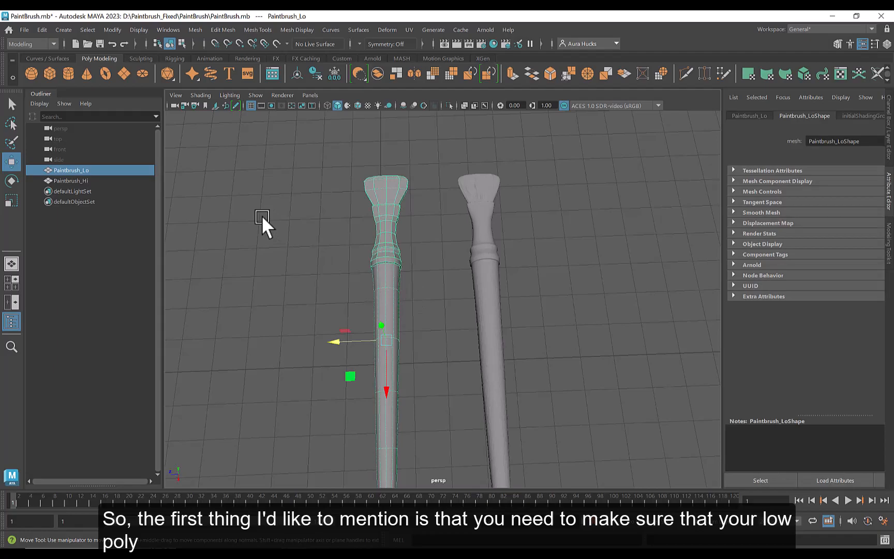
{"action": "mouse_move", "coordinate": [340, 166]}
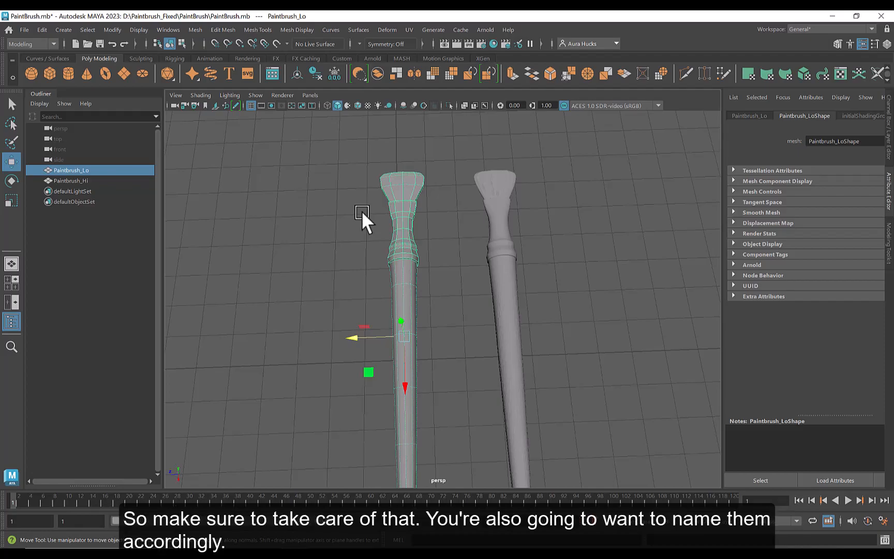
{"action": "mouse_move", "coordinate": [74, 197]}
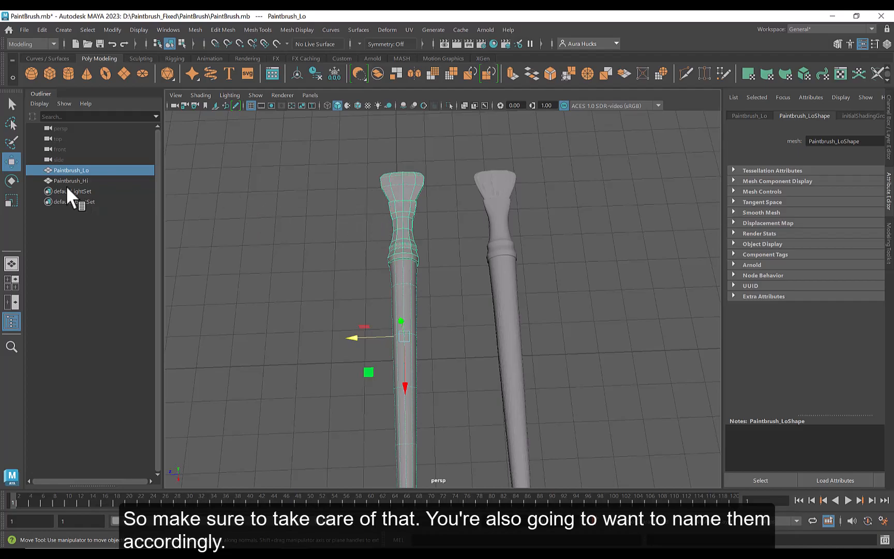
{"action": "mouse_move", "coordinate": [239, 169]}
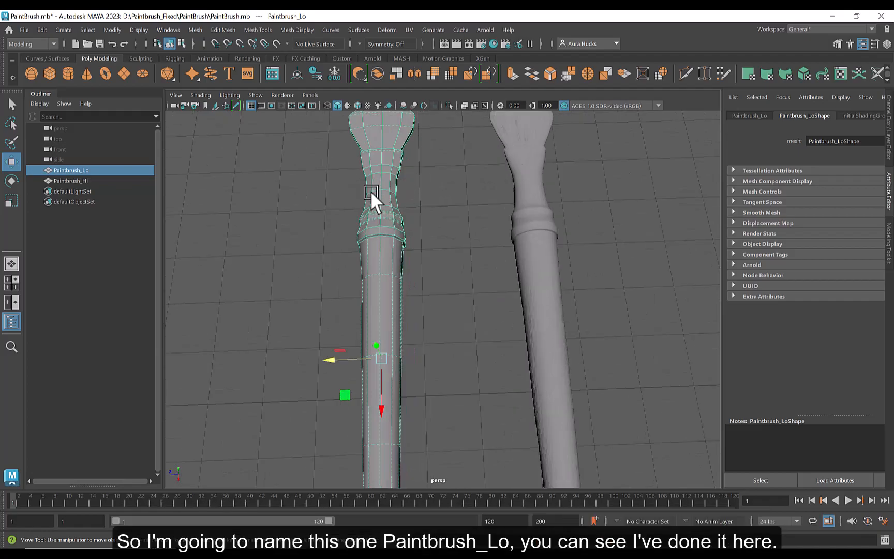
{"action": "mouse_move", "coordinate": [246, 181]}
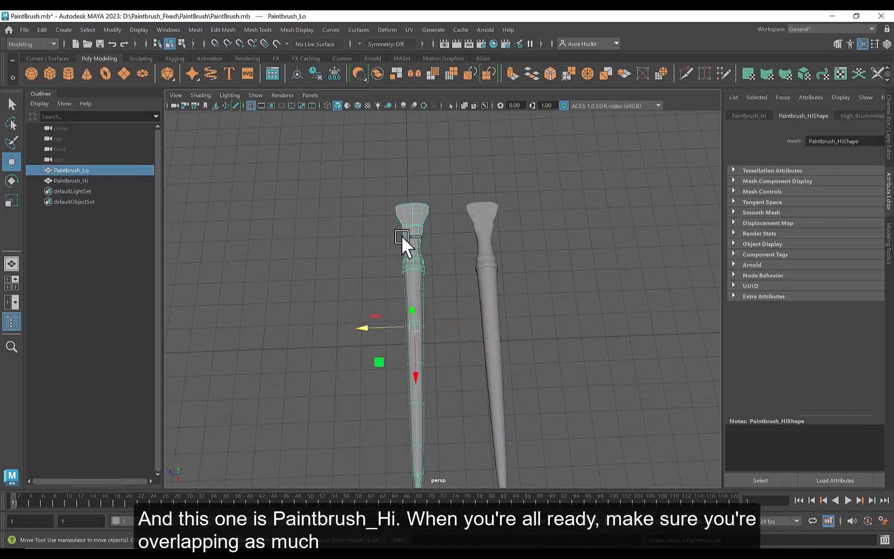
{"action": "left_click", "coordinate": [508, 314]}
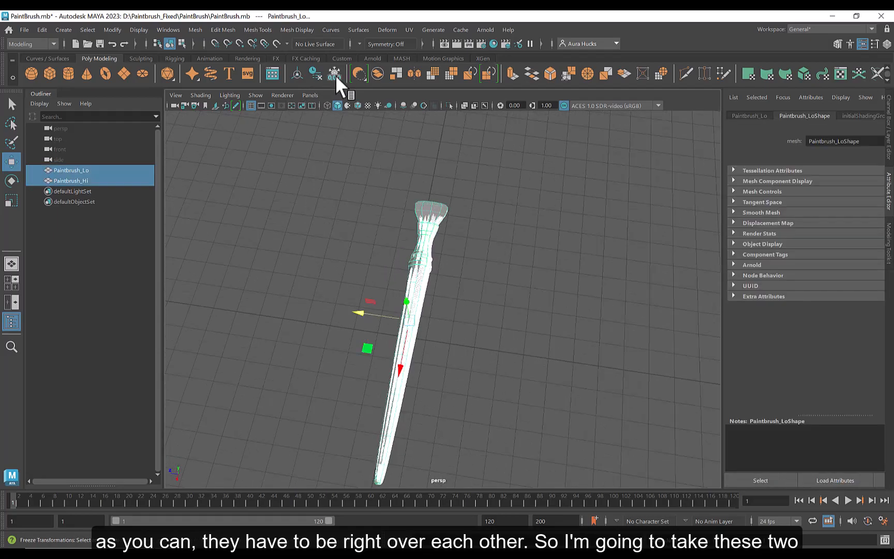
Freeze transformations and delete history on both meshes, then begin exporting Paintbrush_Lo.
{"action": "left_click", "coordinate": [340, 320]}
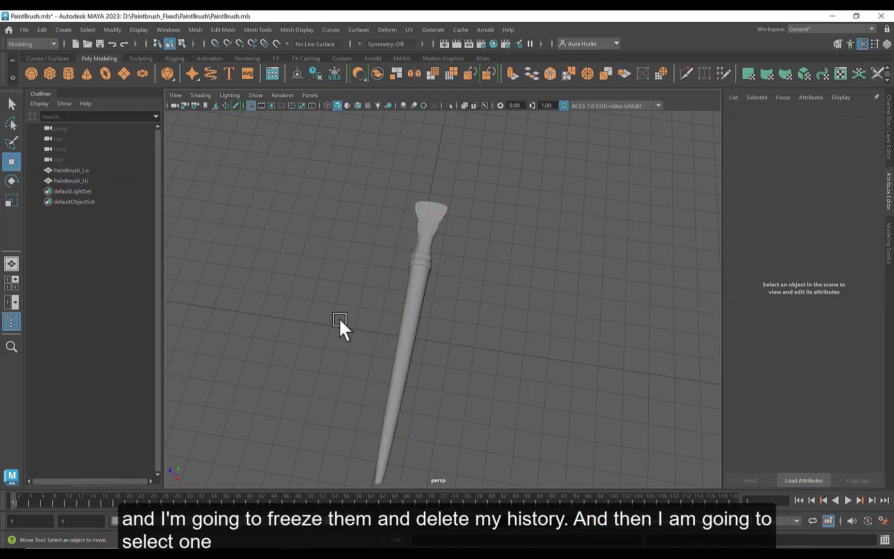
{"action": "mouse_move", "coordinate": [419, 231]}
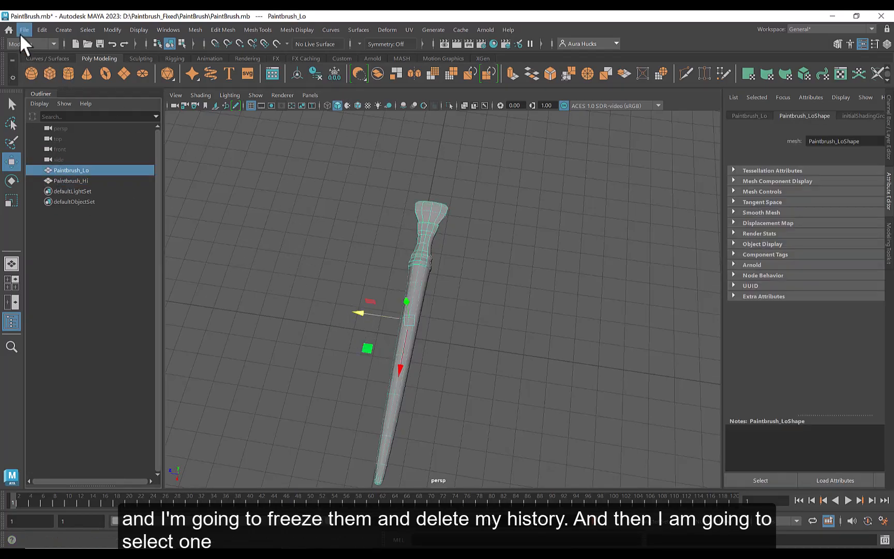
{"action": "left_click", "coordinate": [23, 30]}
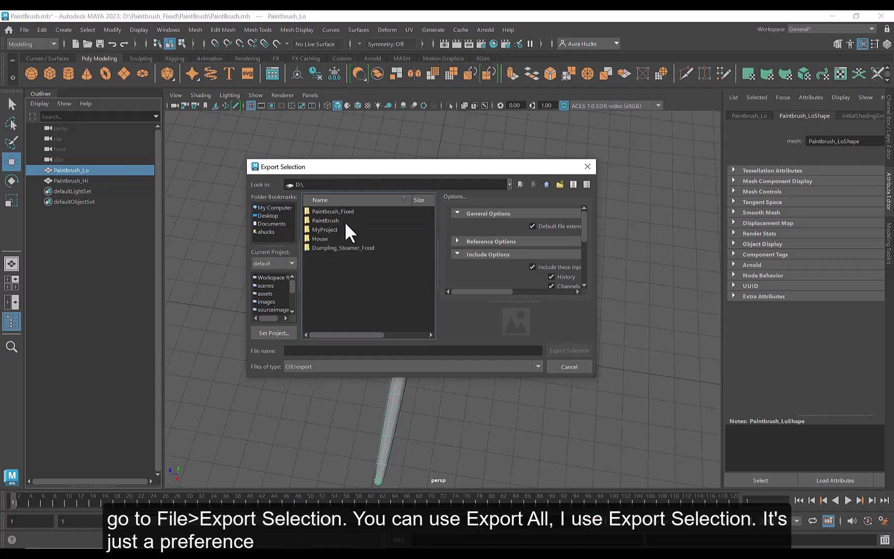
Export Paintbrush_Lo.fbx and Paintbrush_Hi.fbx as FBX into D:\Paintbrush_Fixed\PaintBrush.
{"action": "double_click", "coordinate": [333, 212]}
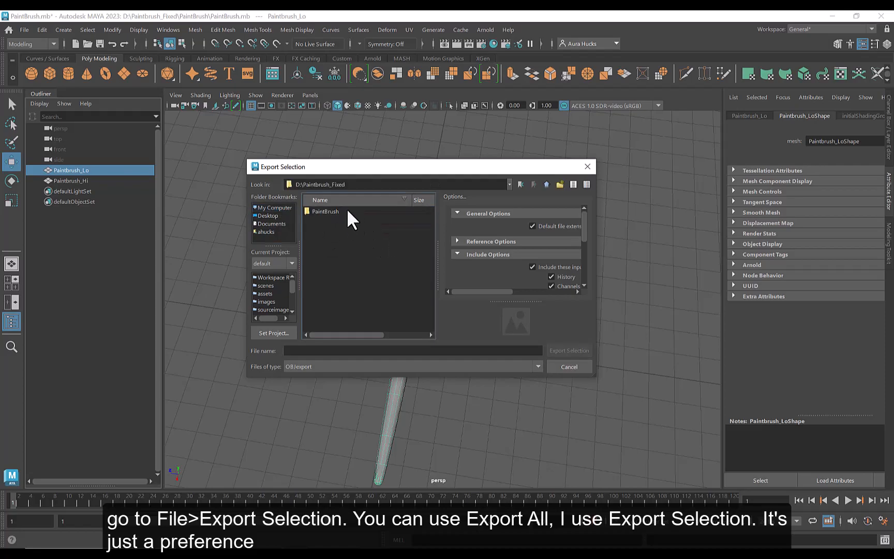
{"action": "double_click", "coordinate": [326, 211]}
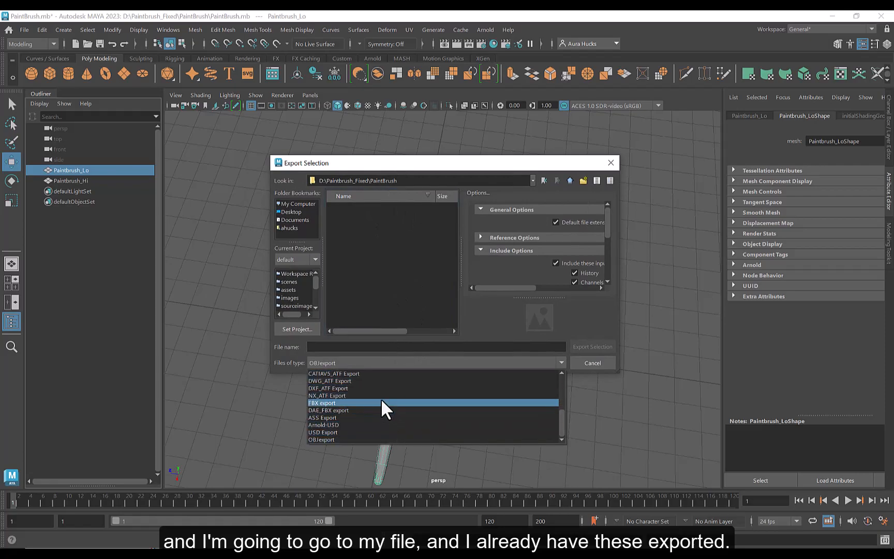
{"action": "left_click", "coordinate": [322, 403]}
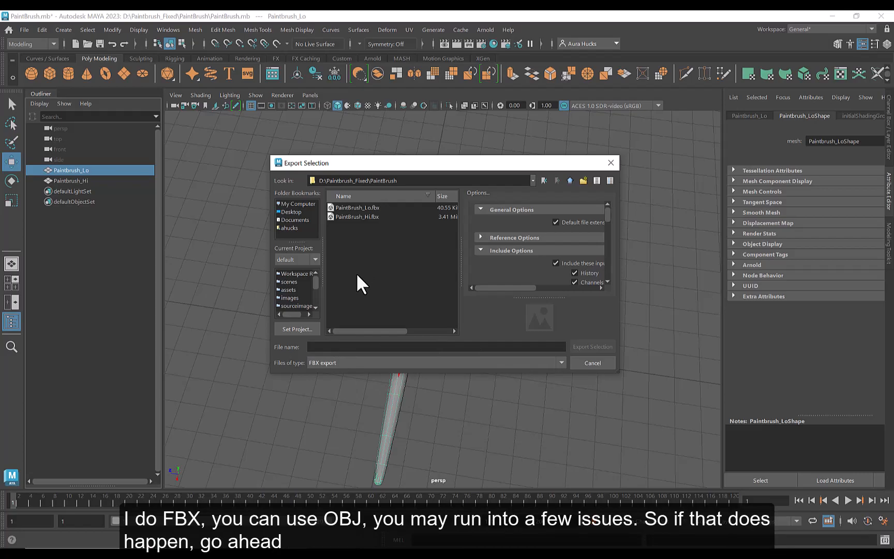
{"action": "mouse_move", "coordinate": [430, 335]}
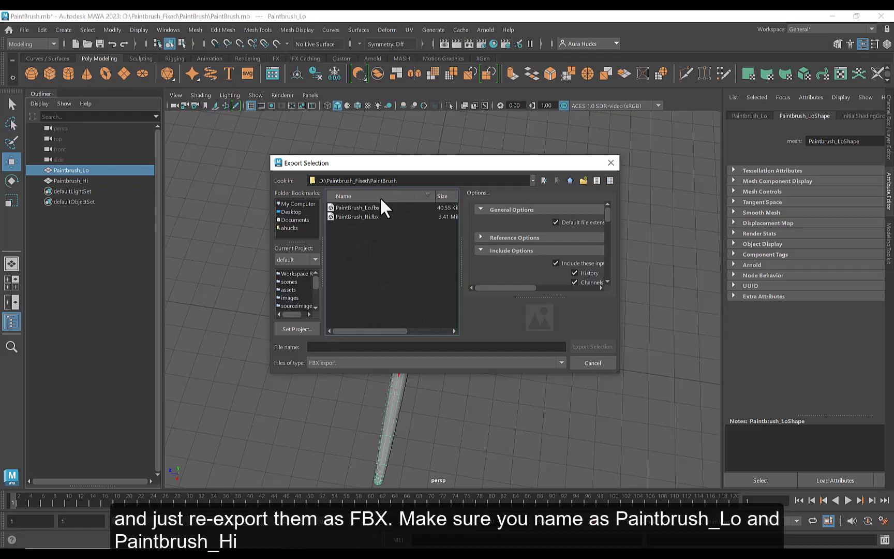
{"action": "left_click", "coordinate": [356, 207]}
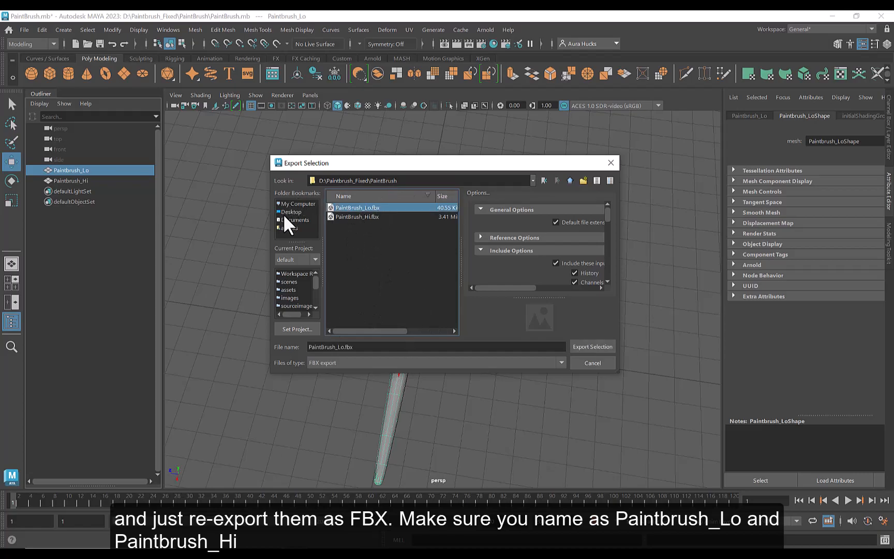
{"action": "left_click", "coordinate": [357, 216]}
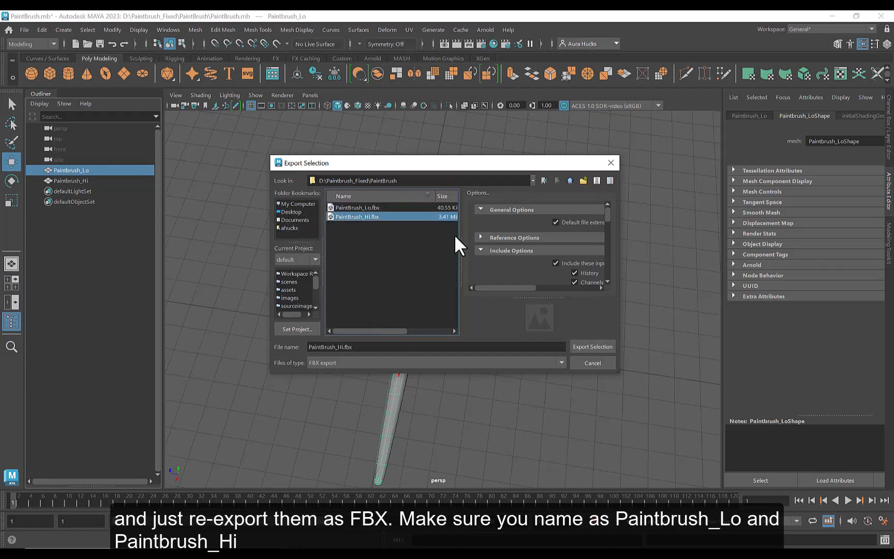
{"action": "left_click", "coordinate": [593, 345]}
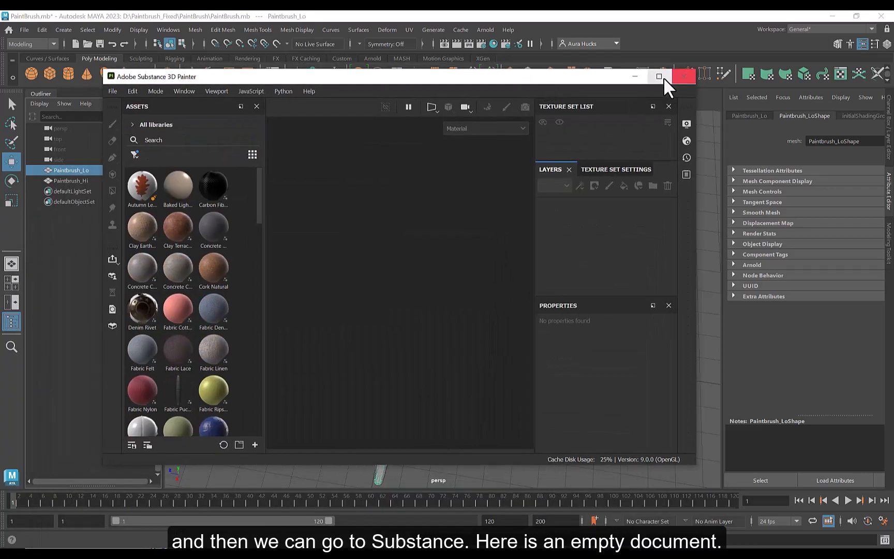
Maximize Substance 3D Painter and start a new texturing project.
{"action": "left_click", "coordinate": [658, 76]}
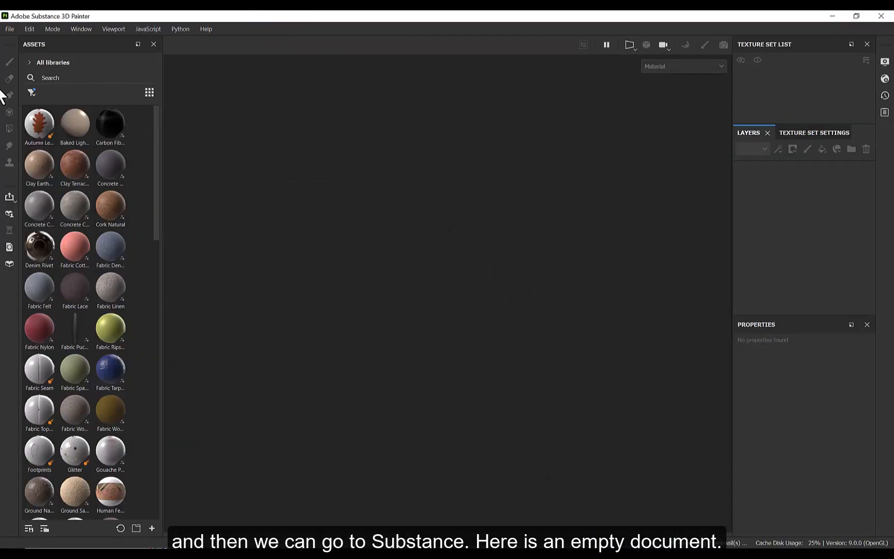
{"action": "left_click", "coordinate": [9, 29]}
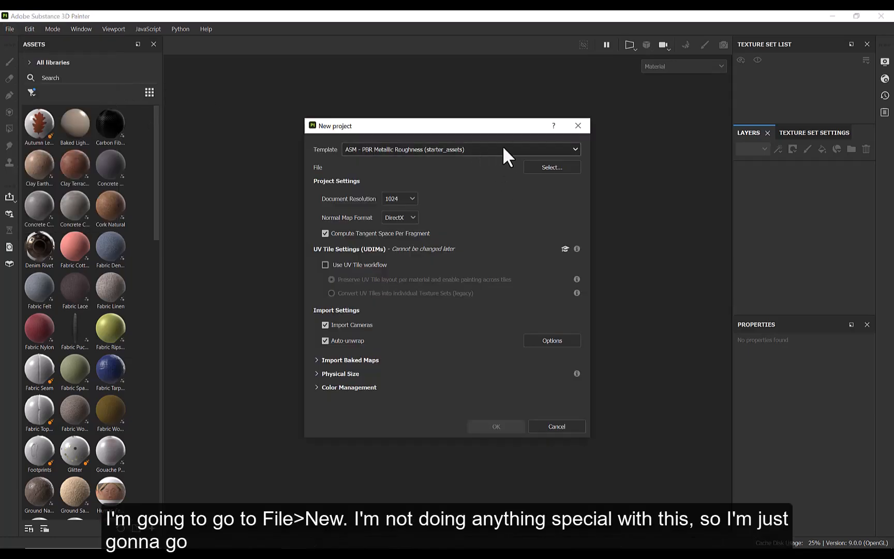
{"action": "mouse_move", "coordinate": [482, 217]}
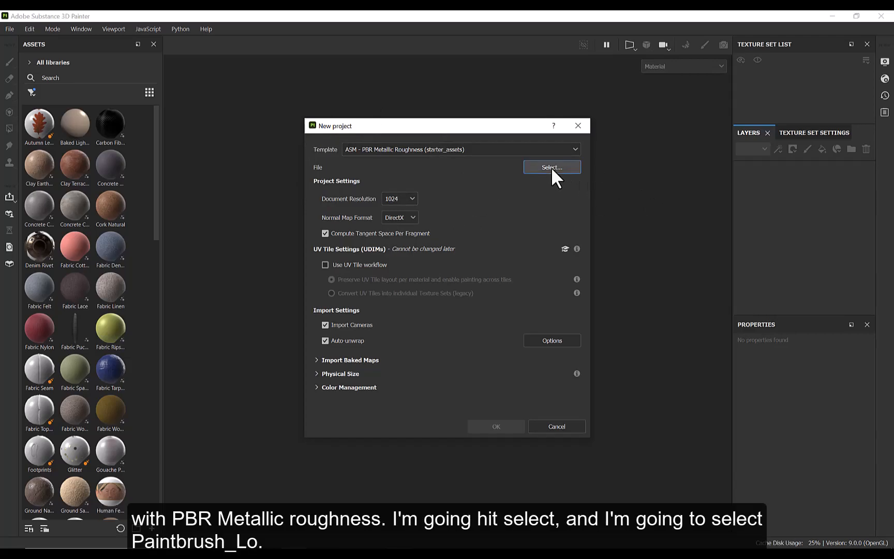
Load PaintBrush_Lo.fbx as the project mesh with 2048 document resolution.
{"action": "left_click", "coordinate": [551, 167]}
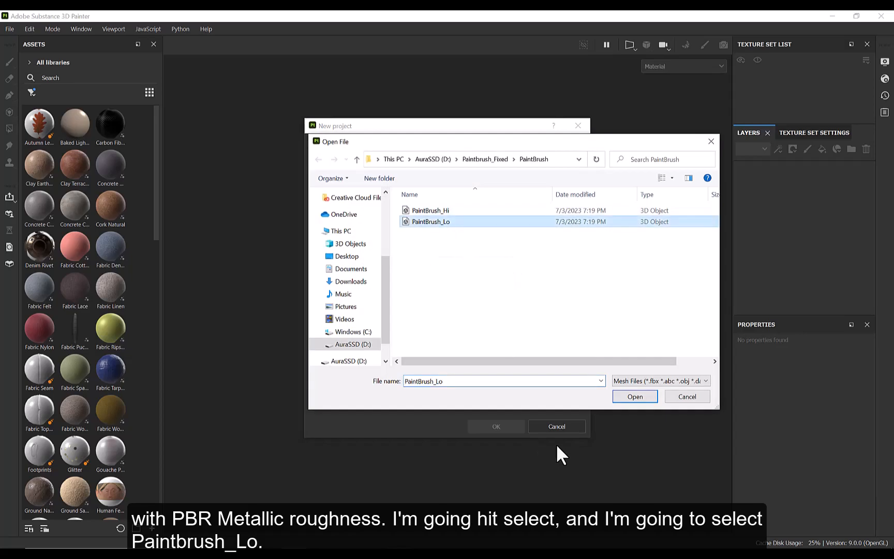
{"action": "left_click", "coordinate": [634, 397]}
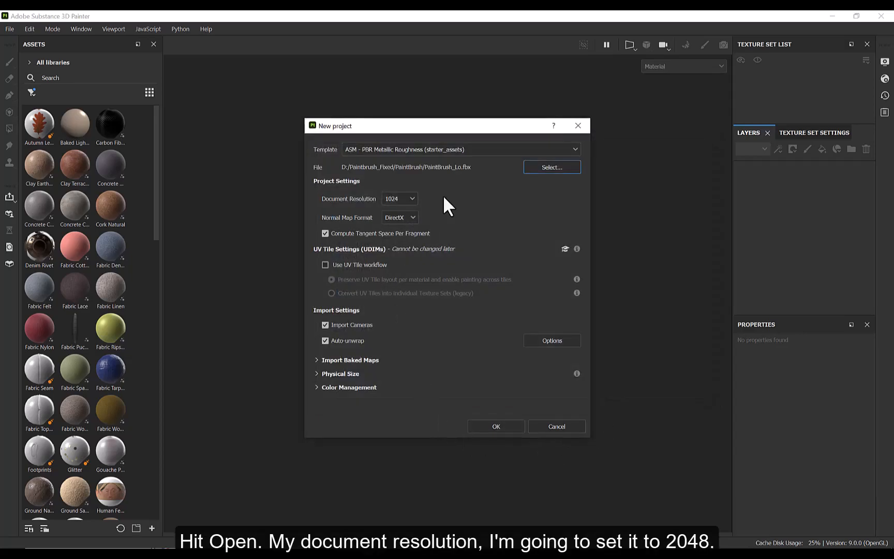
{"action": "mouse_move", "coordinate": [434, 196]}
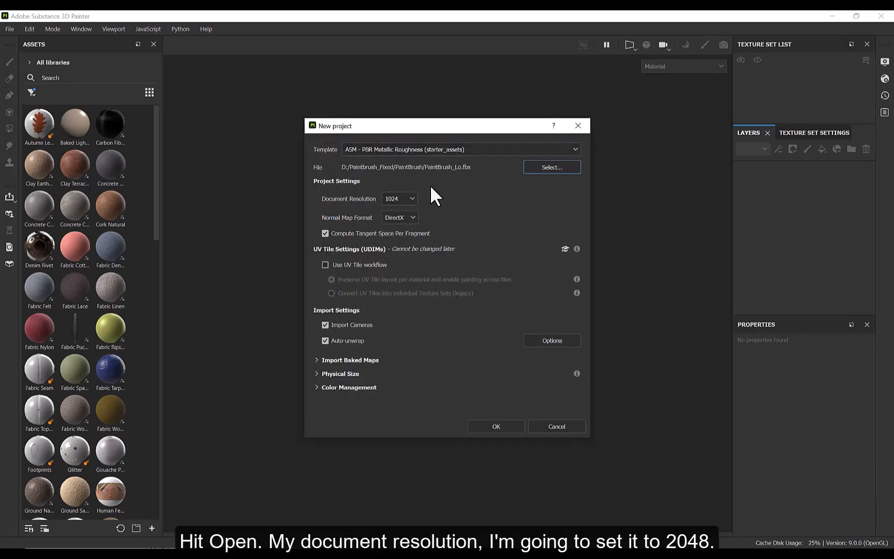
{"action": "left_click", "coordinate": [399, 199]}
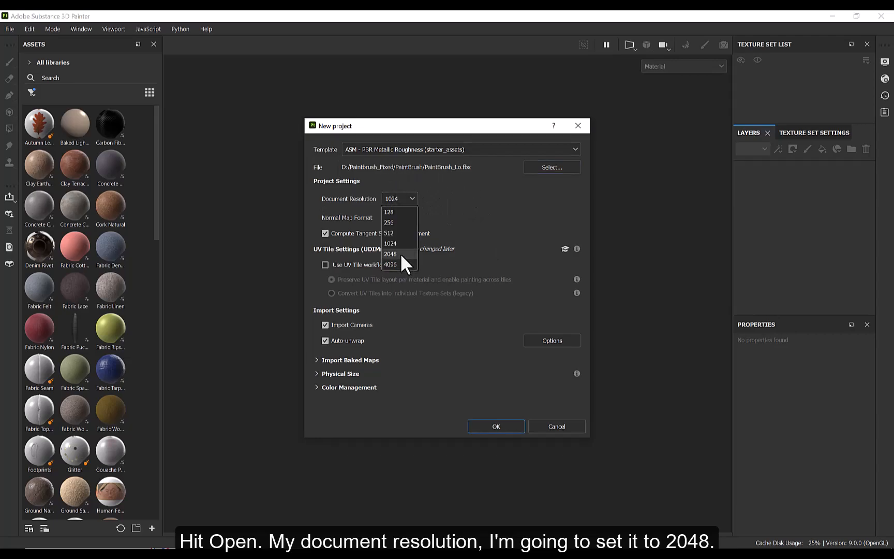
{"action": "left_click", "coordinate": [390, 254]}
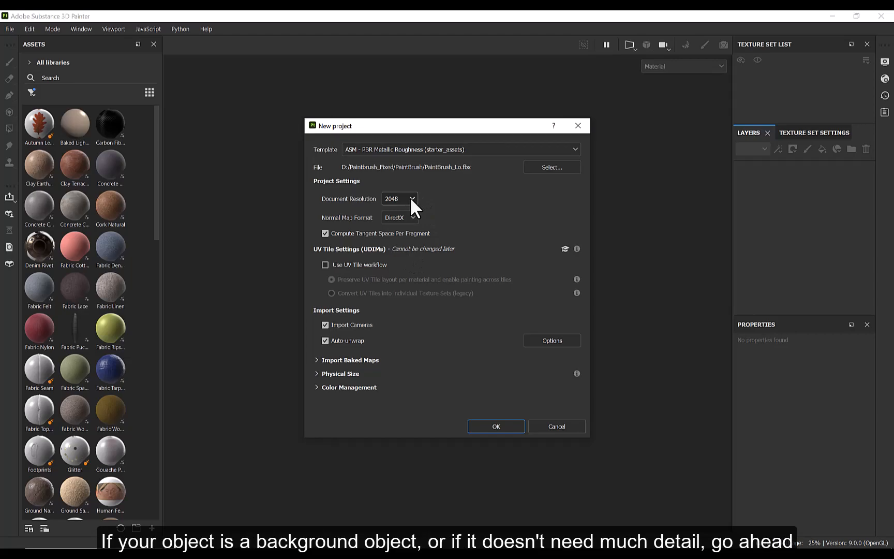
{"action": "left_click", "coordinate": [400, 198]}
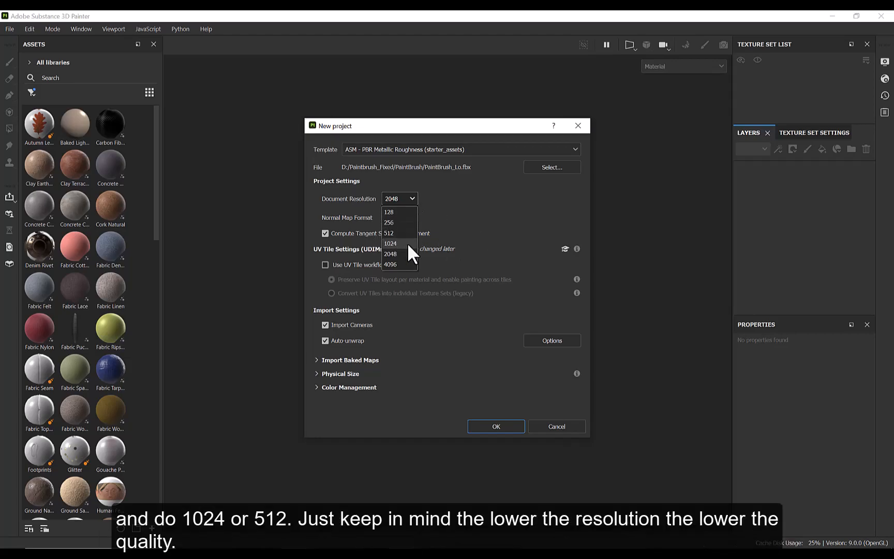
{"action": "mouse_move", "coordinate": [405, 232]}
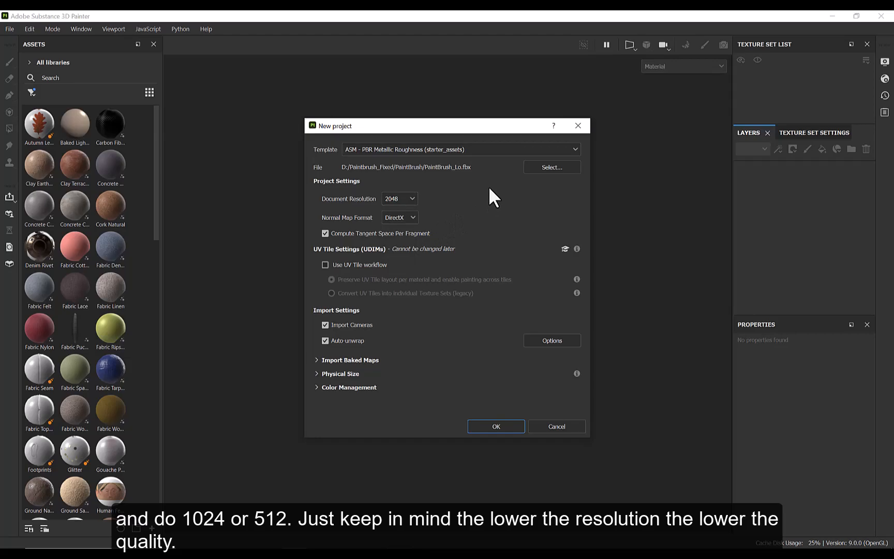
{"action": "mouse_move", "coordinate": [355, 131]}
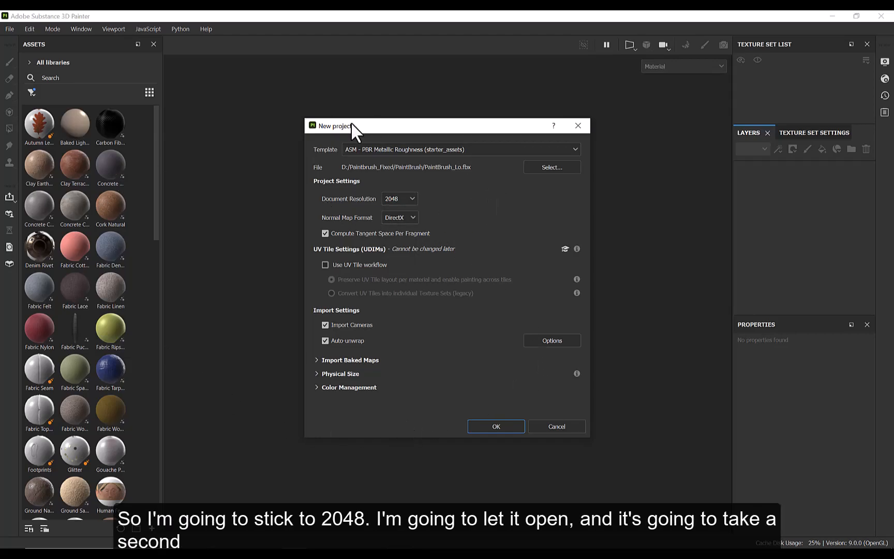
Confirm the new project and switch to Bake Mesh Maps mode.
{"action": "left_click", "coordinate": [495, 426]}
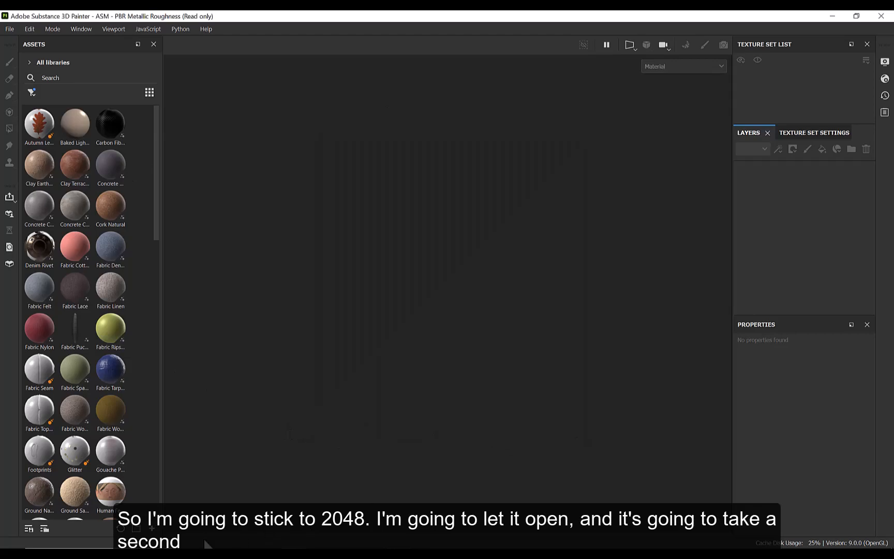
{"action": "mouse_move", "coordinate": [284, 241]}
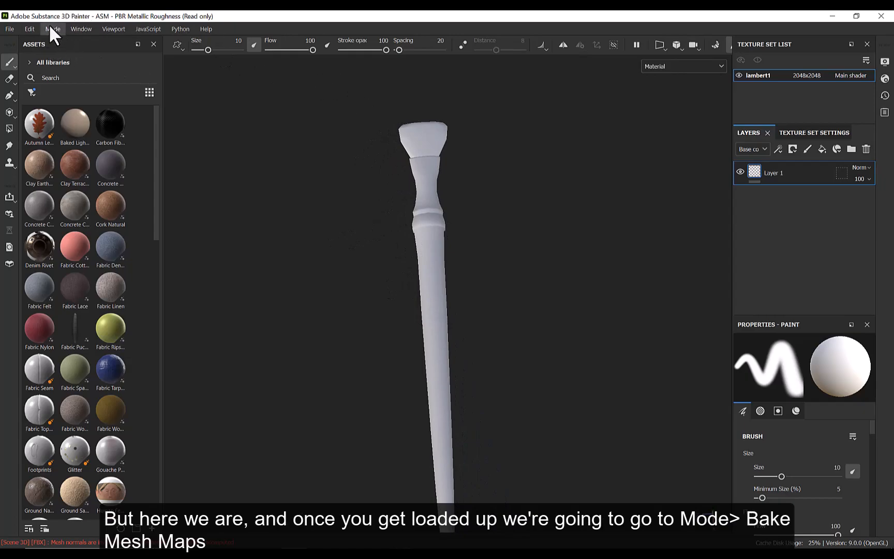
{"action": "left_click", "coordinate": [51, 29]}
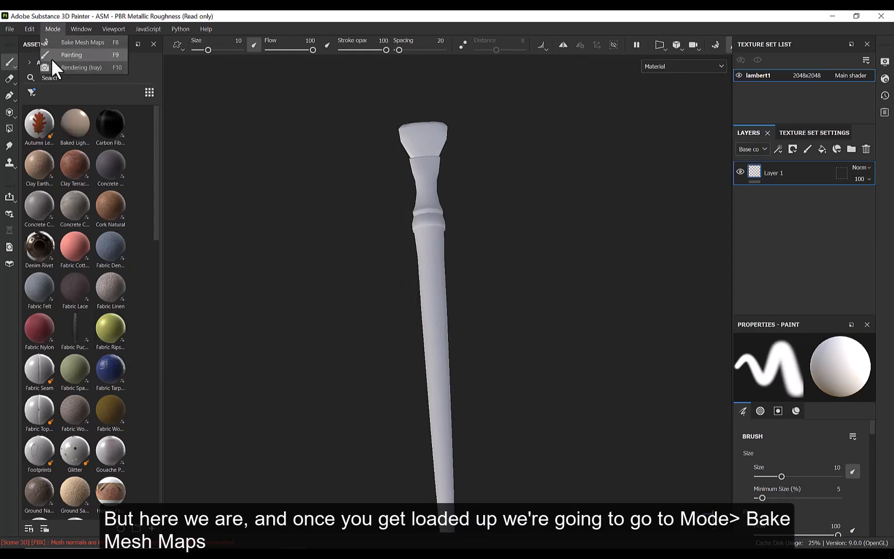
{"action": "left_click", "coordinate": [82, 41]}
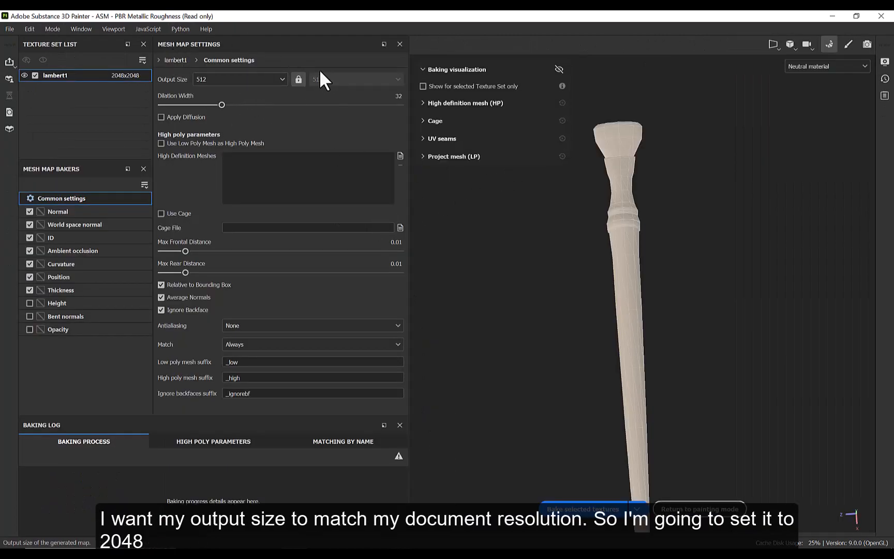
Set bake output size to 2048 and load PaintBrush_Hi.fbx as the high definition mesh.
{"action": "left_click", "coordinate": [239, 80]}
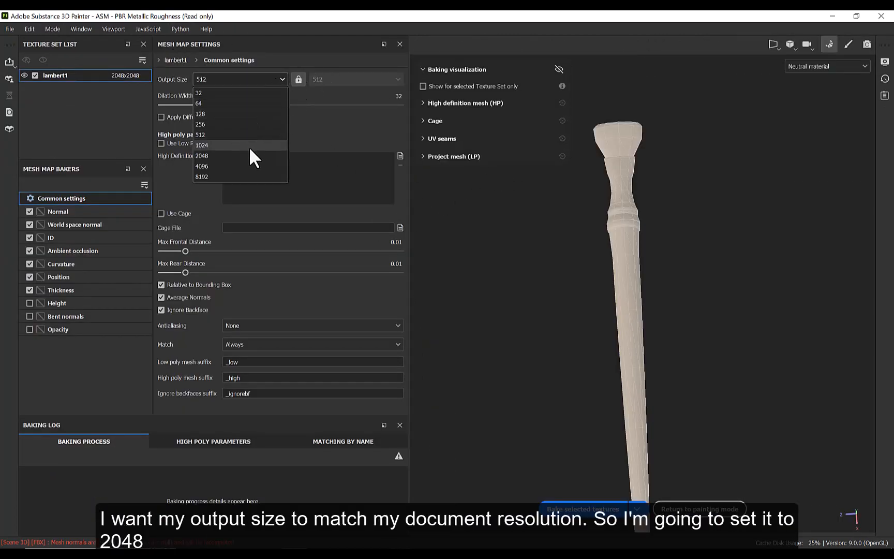
{"action": "mouse_move", "coordinate": [246, 156]}
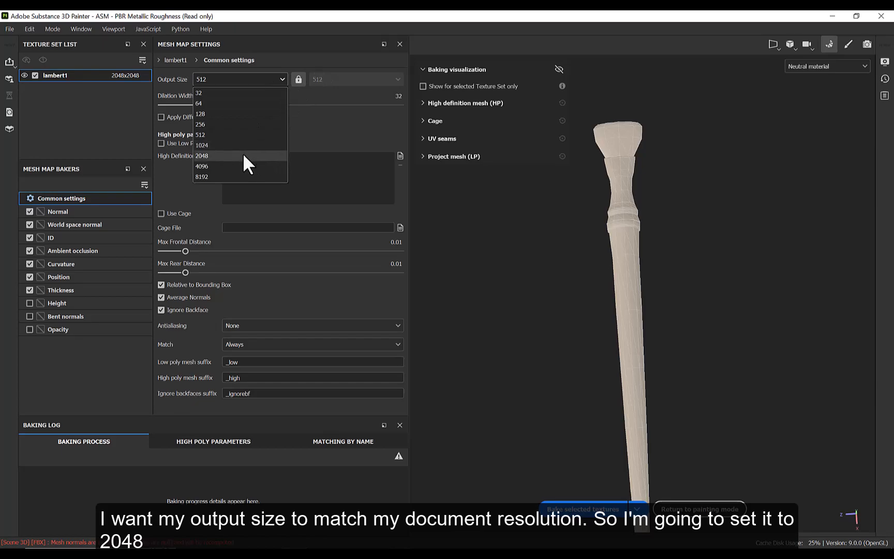
{"action": "left_click", "coordinate": [202, 155]}
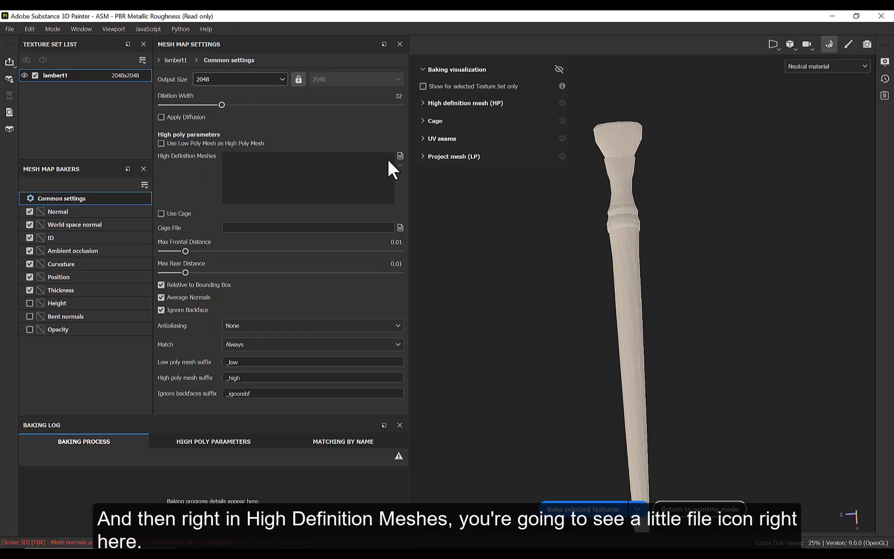
{"action": "mouse_move", "coordinate": [181, 175]}
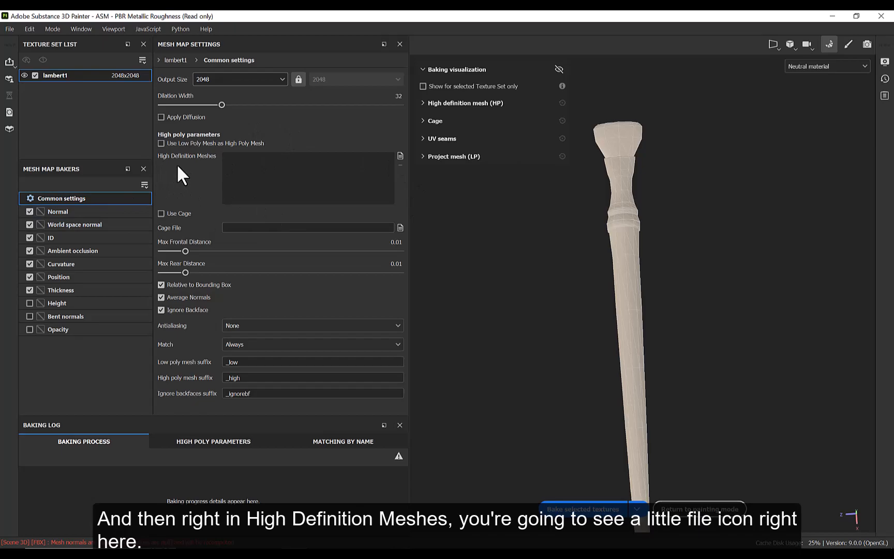
{"action": "mouse_move", "coordinate": [404, 166]}
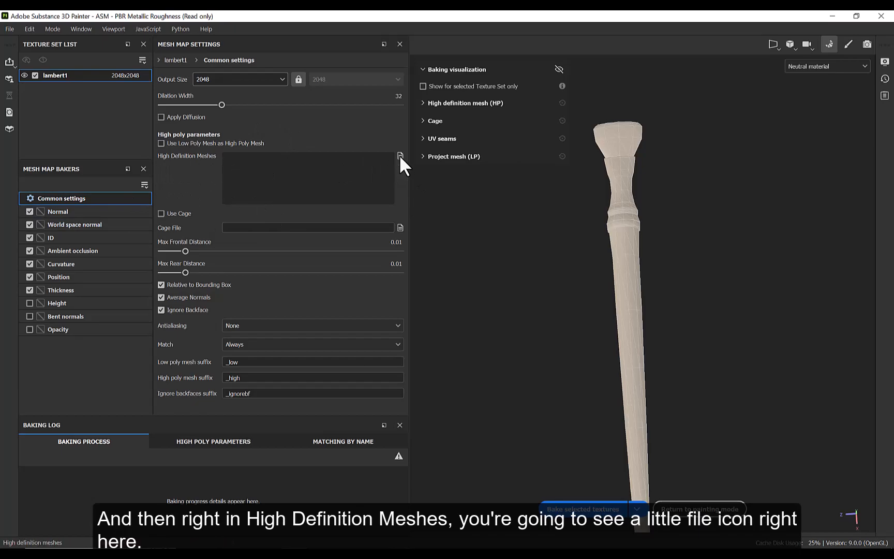
{"action": "left_click", "coordinate": [400, 155]}
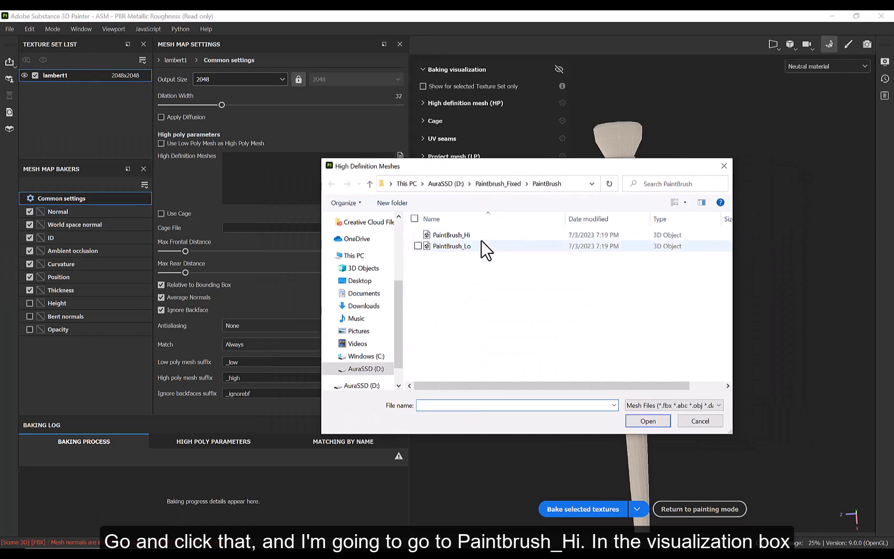
{"action": "left_click", "coordinate": [450, 234]}
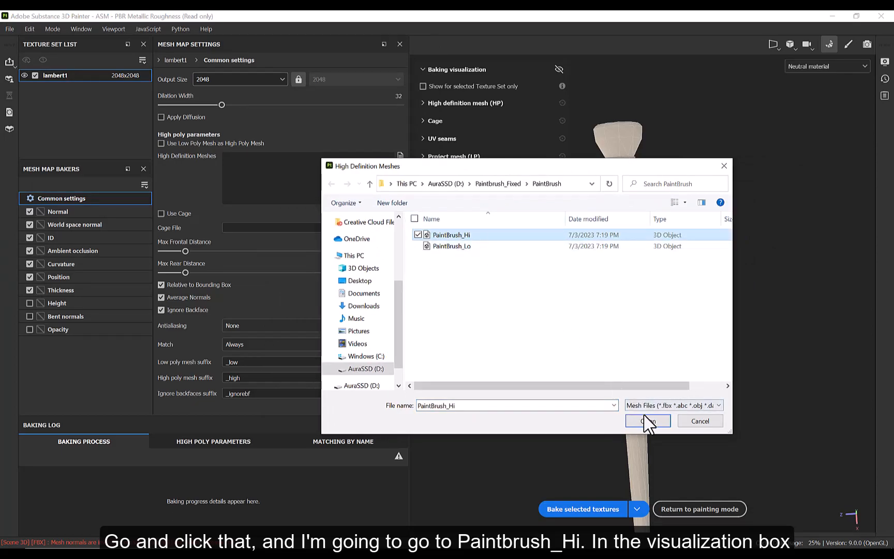
{"action": "left_click", "coordinate": [647, 421]}
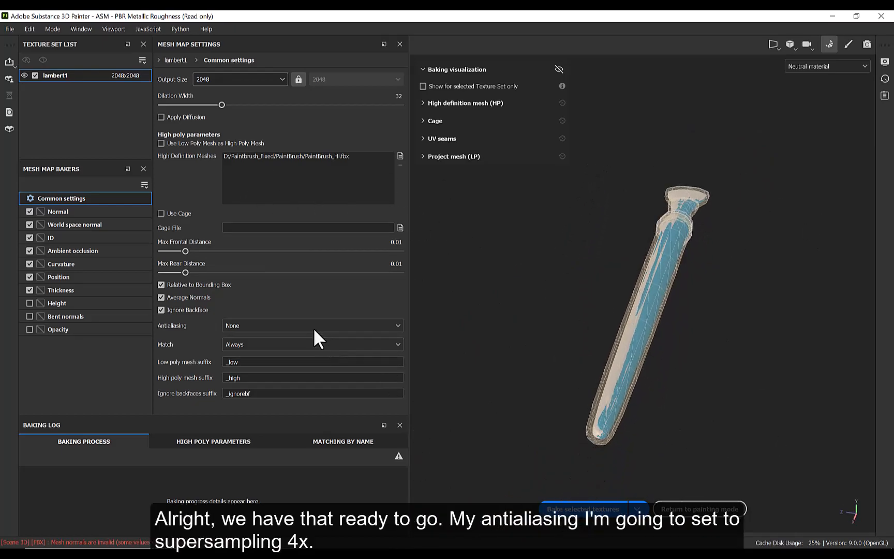
Set antialiasing to Supersampling 4x, disable Thickness and ID, and enable Height.
{"action": "left_click", "coordinate": [312, 325]}
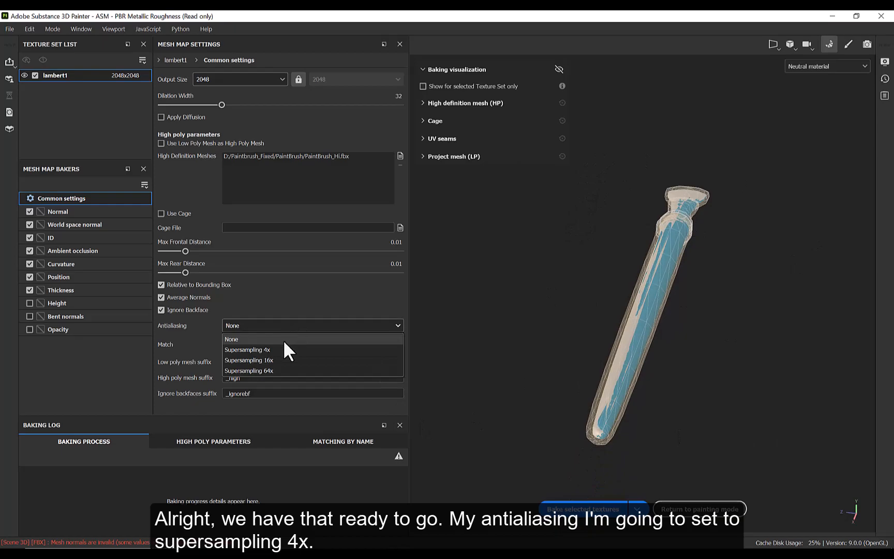
{"action": "left_click", "coordinate": [248, 350]}
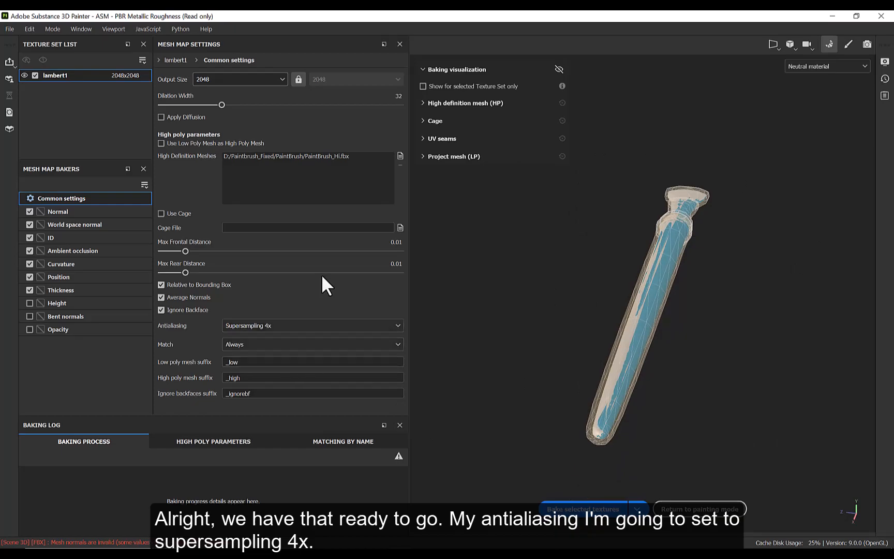
{"action": "mouse_move", "coordinate": [347, 308]}
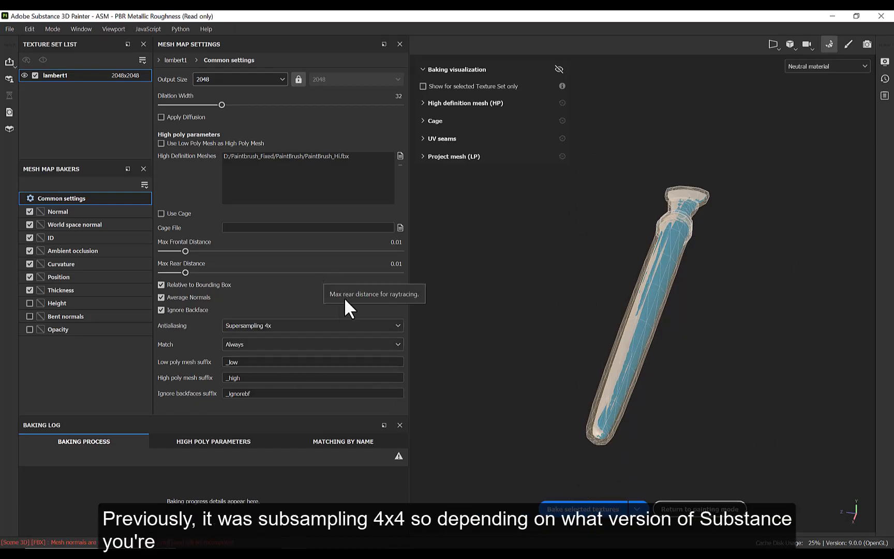
{"action": "mouse_move", "coordinate": [382, 340]}
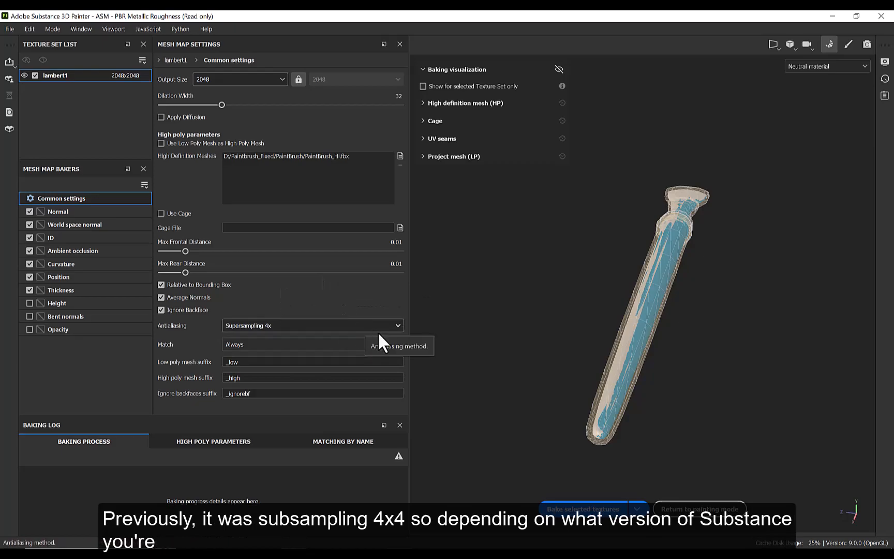
{"action": "mouse_move", "coordinate": [418, 311]}
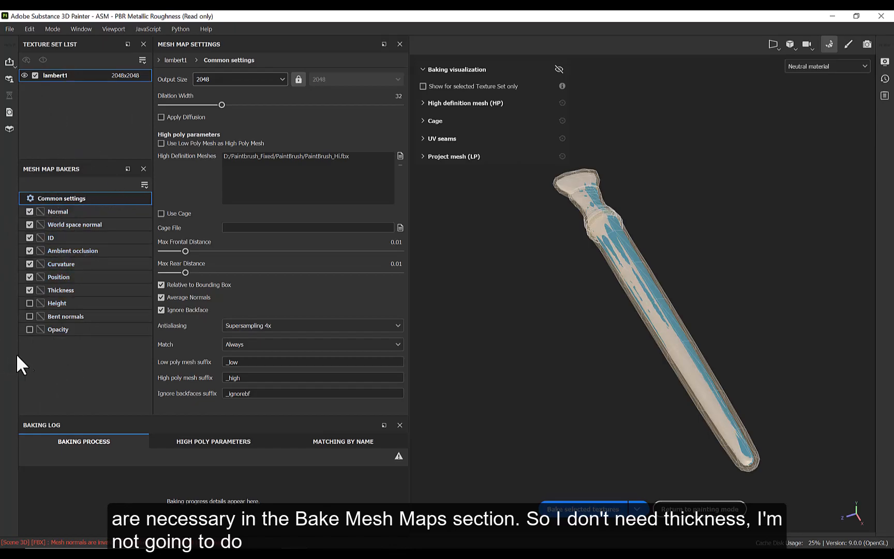
{"action": "left_click", "coordinate": [29, 289]}
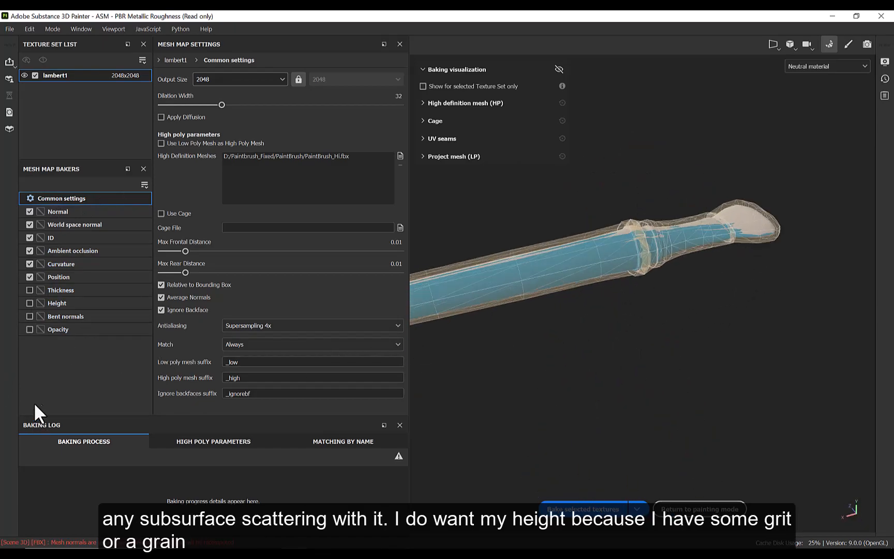
{"action": "left_click", "coordinate": [29, 304]}
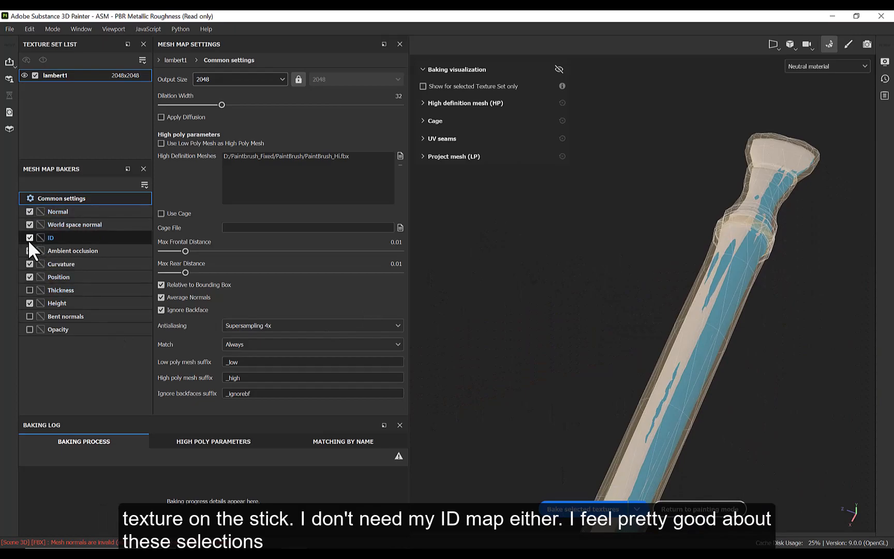
{"action": "left_click", "coordinate": [29, 238]}
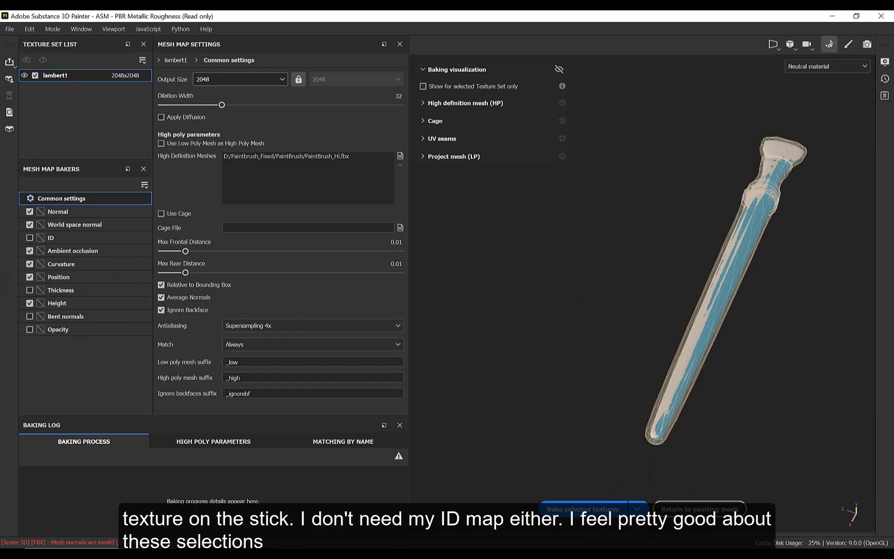
{"action": "mouse_move", "coordinate": [286, 344]}
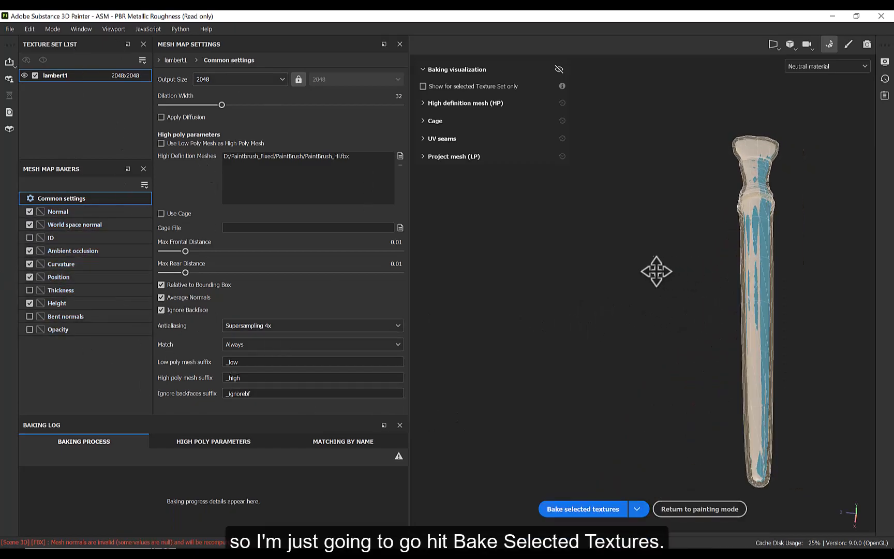
Bake the selected mesh maps for lambert1 and return to painting mode.
{"action": "left_click", "coordinate": [582, 509]}
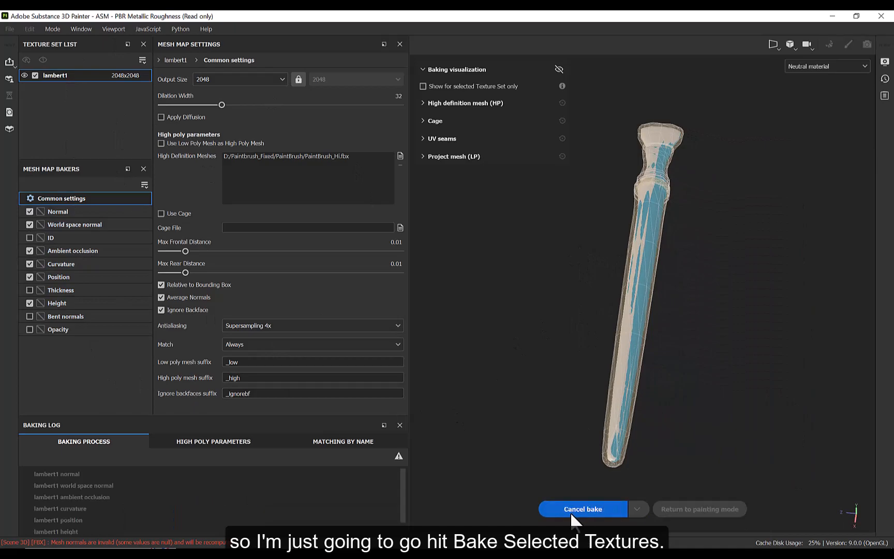
{"action": "left_click", "coordinate": [583, 509]}
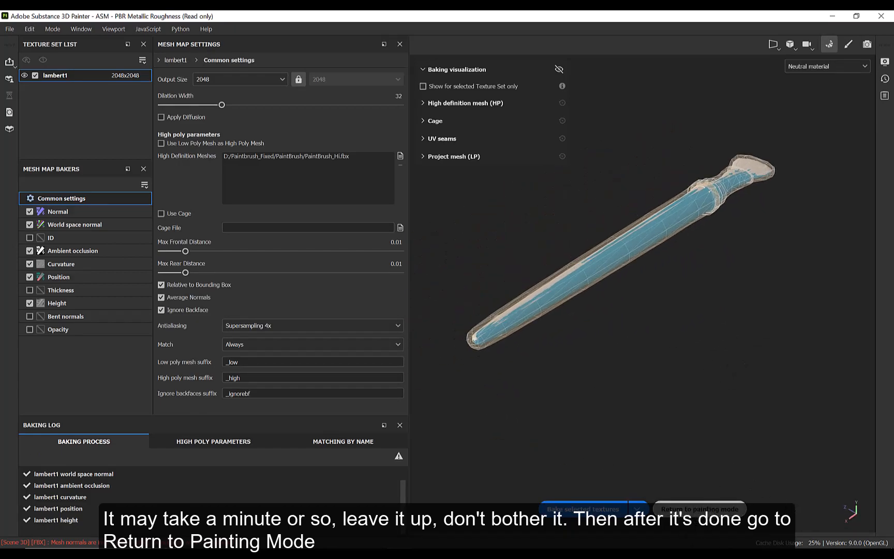
{"action": "left_click", "coordinate": [698, 510]}
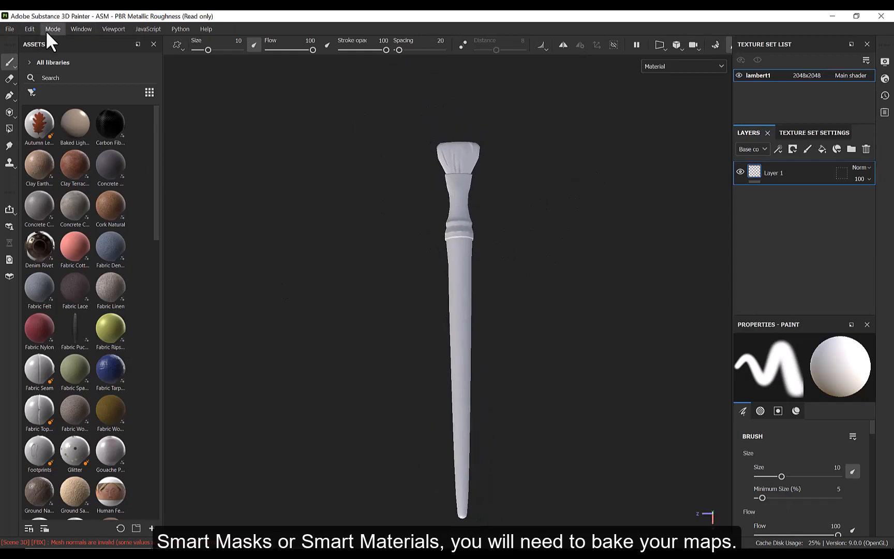
Remove the high-poly mesh, enable Use Low Poly Mesh as High Poly Mesh, and re-bake.
{"action": "left_click", "coordinate": [52, 29]}
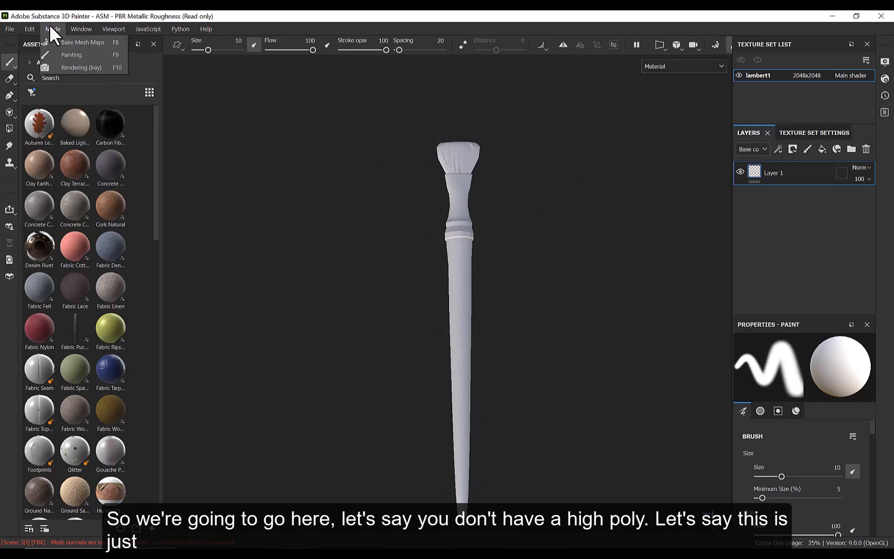
{"action": "left_click", "coordinate": [82, 42]}
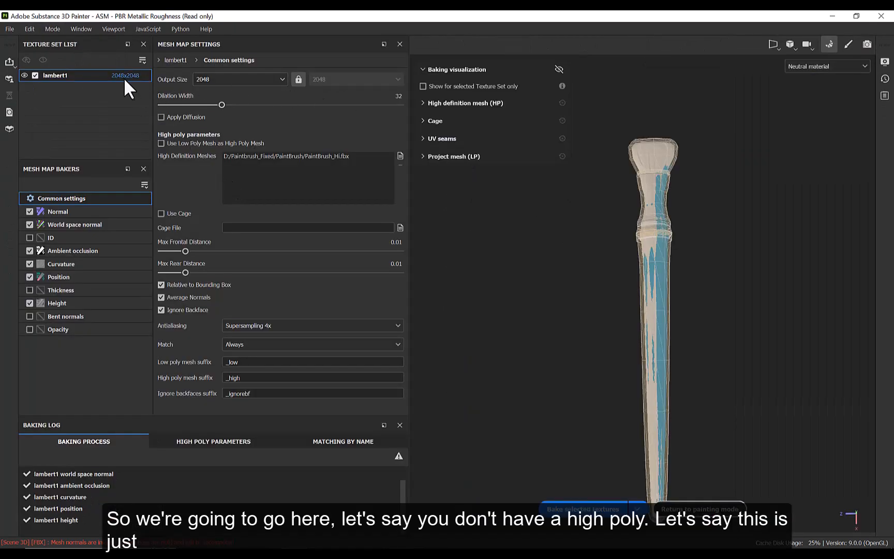
{"action": "mouse_move", "coordinate": [309, 166]}
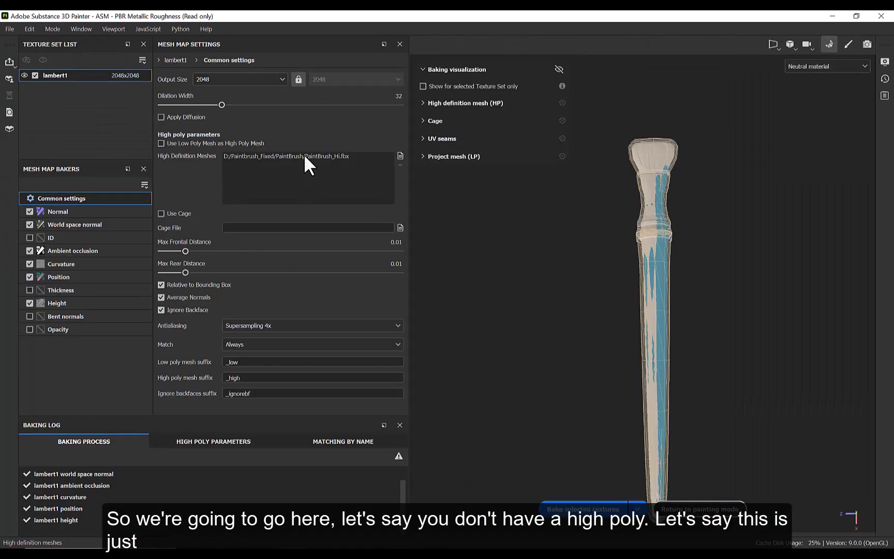
{"action": "left_click", "coordinate": [400, 166]}
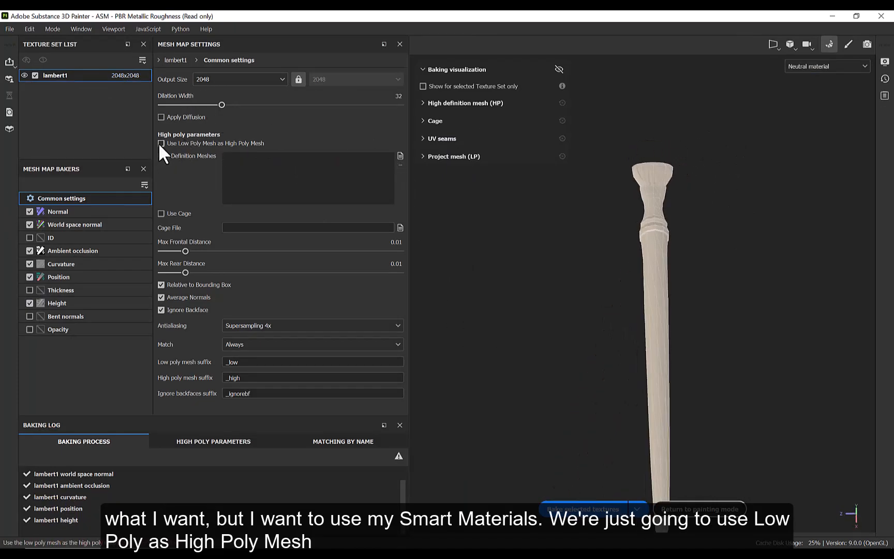
{"action": "left_click", "coordinate": [162, 143]}
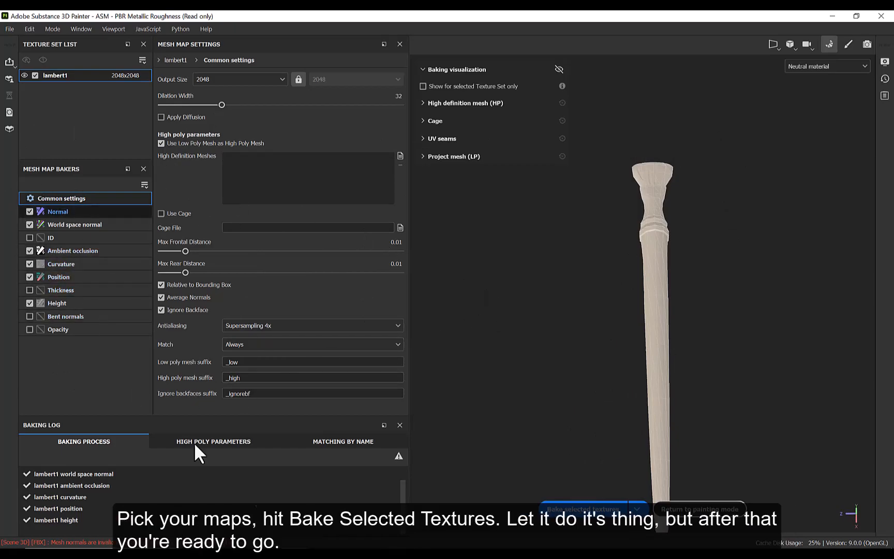
{"action": "left_click", "coordinate": [582, 508]}
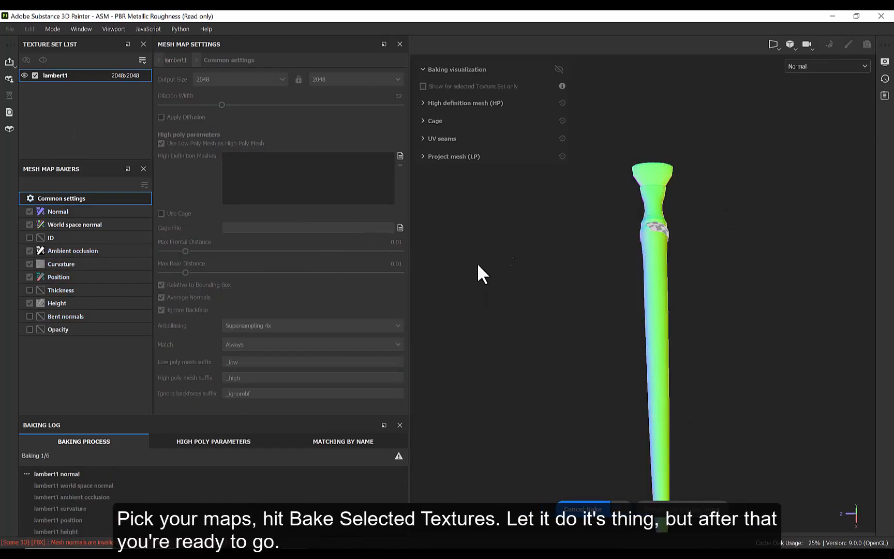